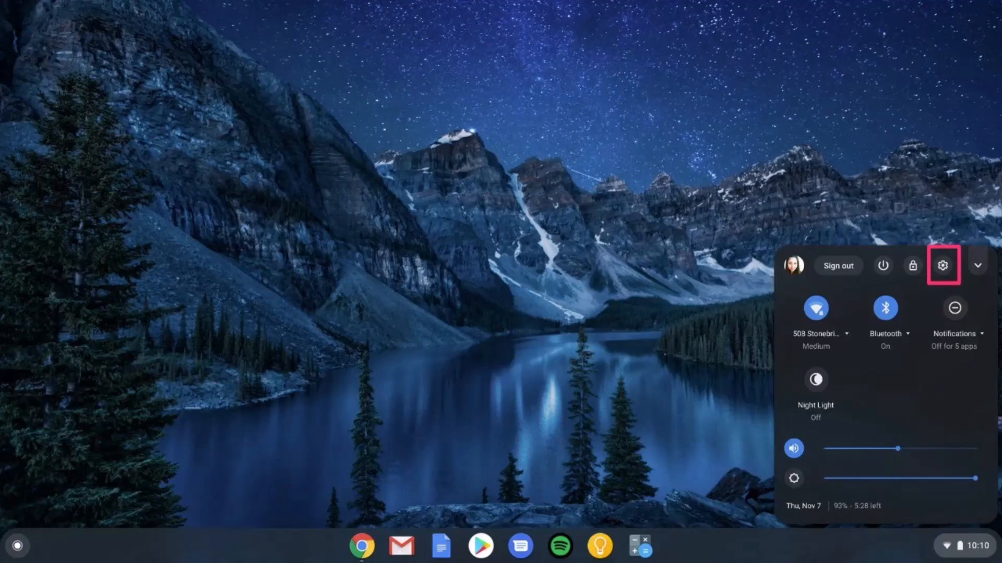
# Open ChromeOS Settings from the gear icon in quick settings.
pyautogui.click(943, 267)
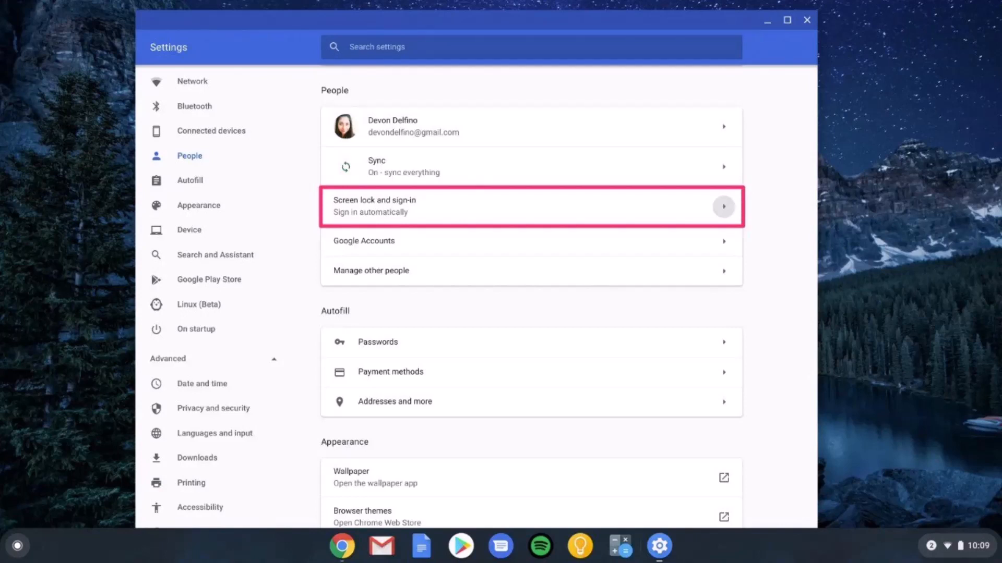
# Open 'Screen lock and sign-in' under People to bring up the password prompt.
pyautogui.click(530, 206)
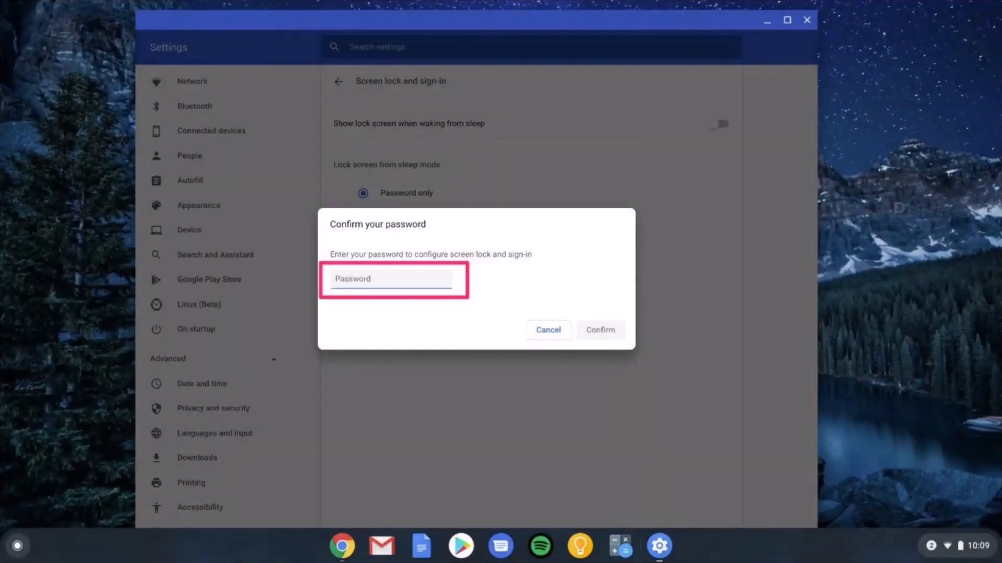